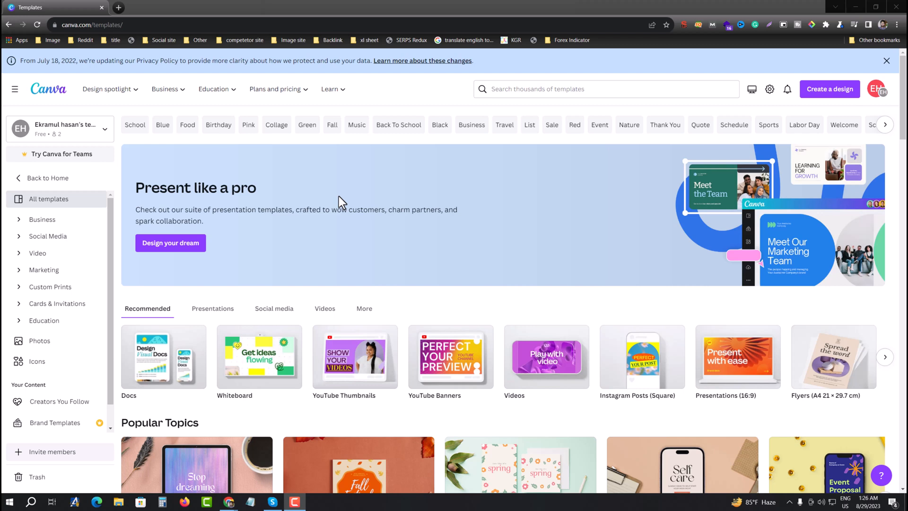
pyautogui.moveTo(69, 40)
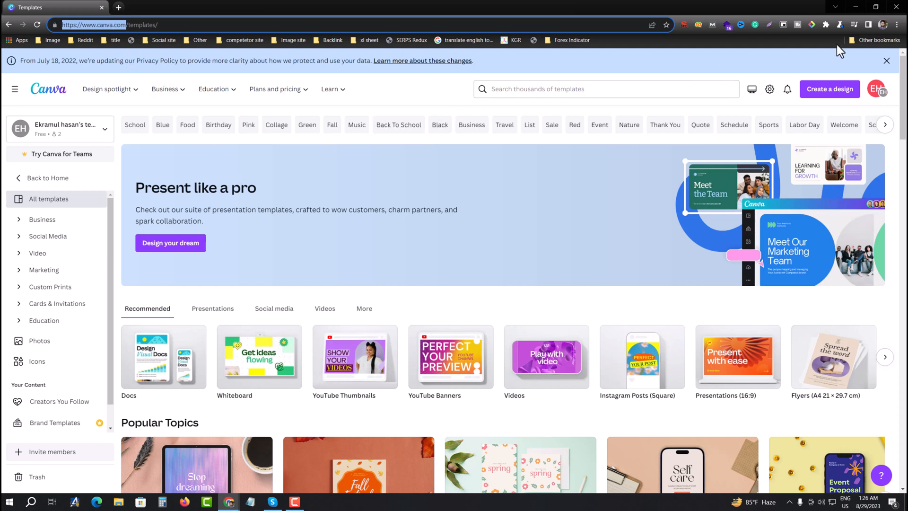
# Step: Open Chrome's three-dot main menu over the Canva templates page
pyautogui.click(898, 24)
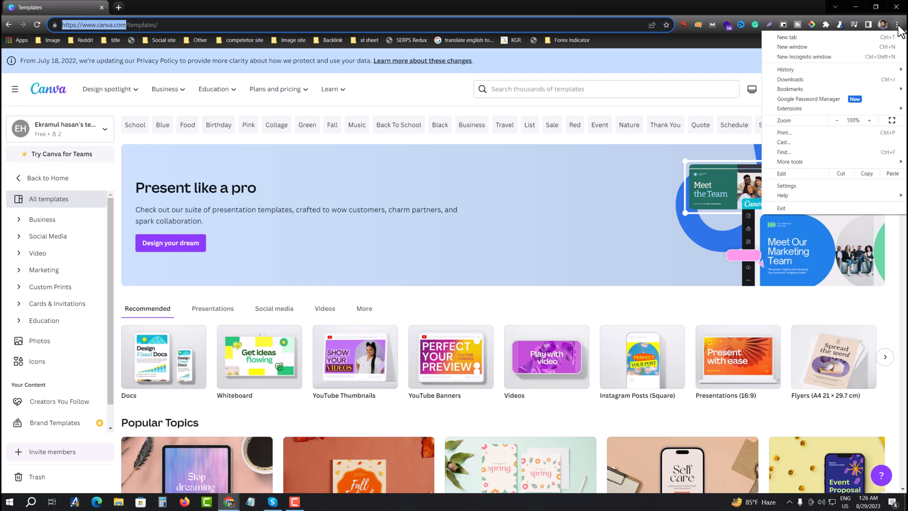
pyautogui.moveTo(801, 186)
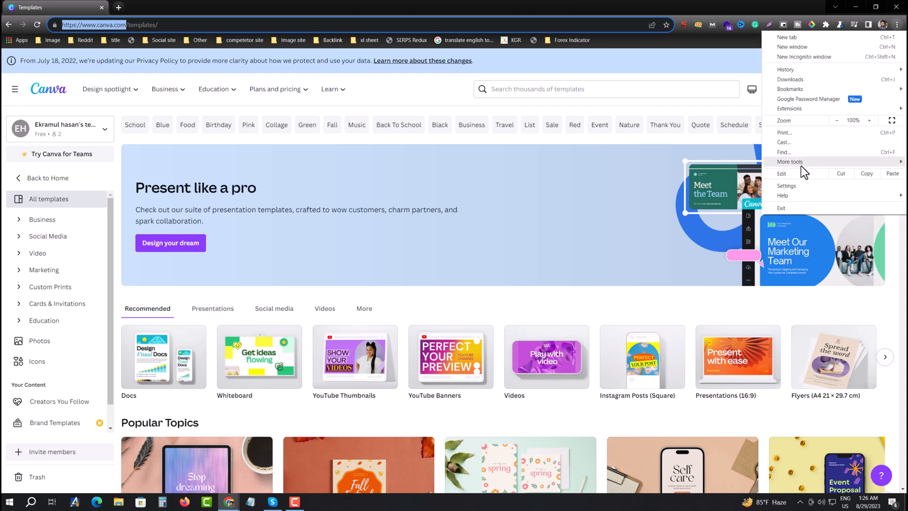
# Step: Go to Settings > Privacy and security > Third-party cookies
pyautogui.click(786, 186)
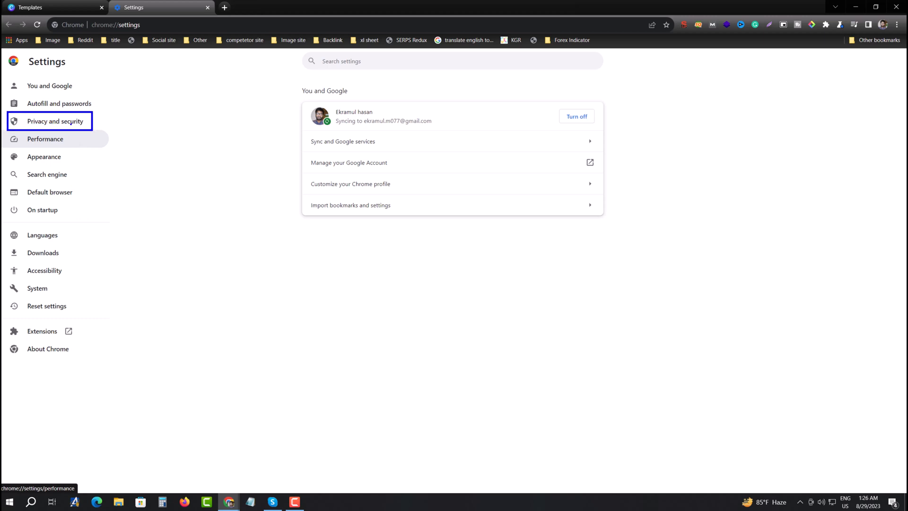
pyautogui.click(55, 121)
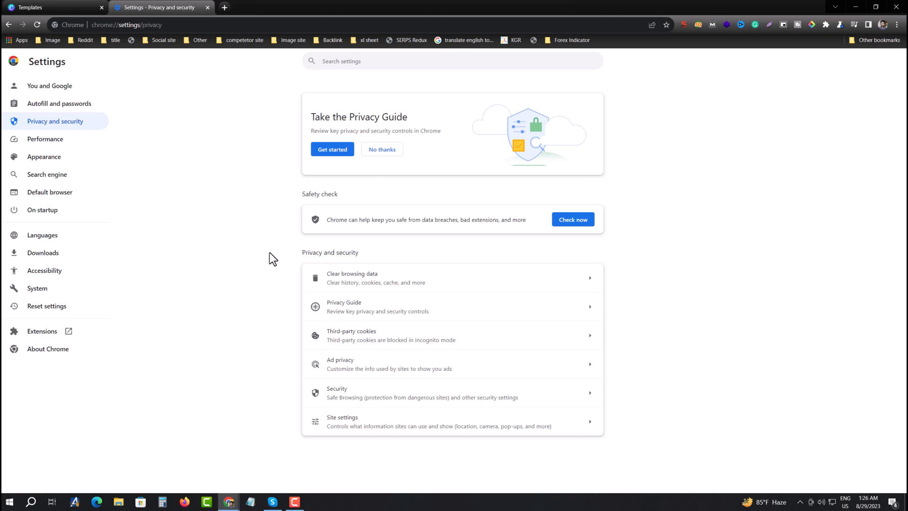
pyautogui.moveTo(317, 266)
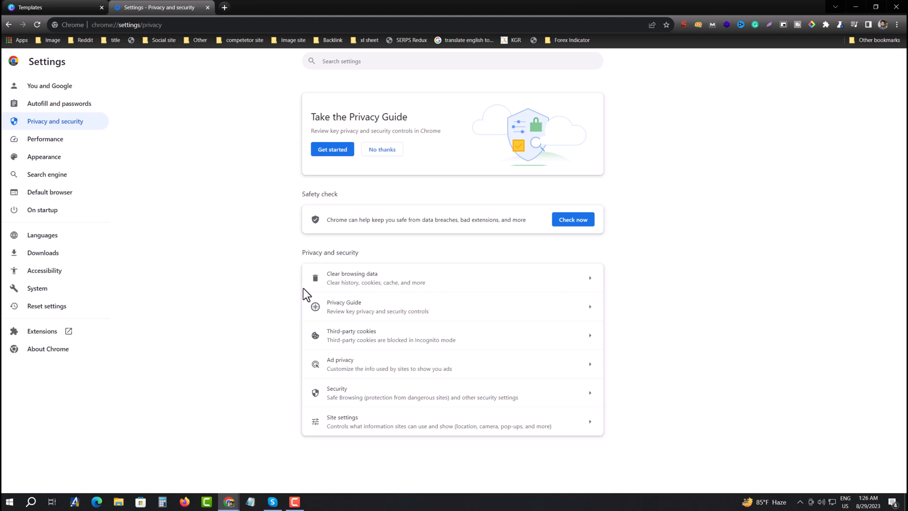
pyautogui.moveTo(220, 122)
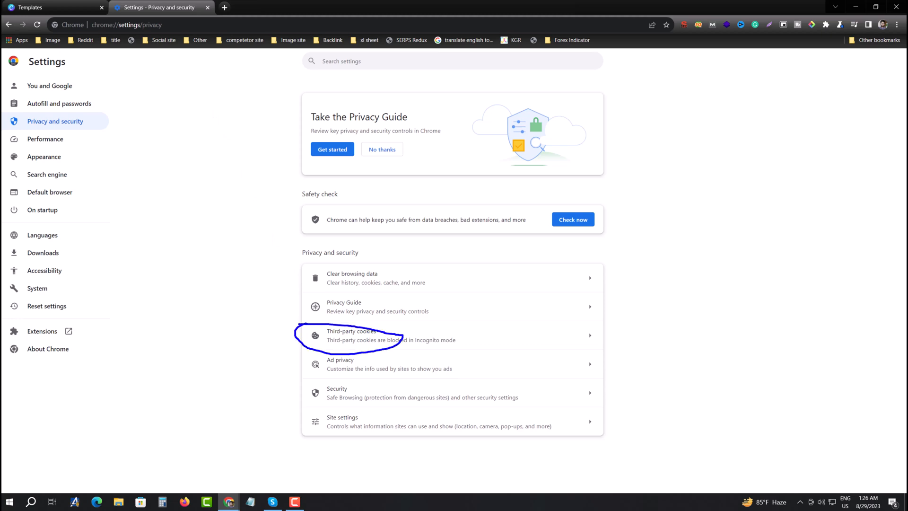
pyautogui.click(352, 334)
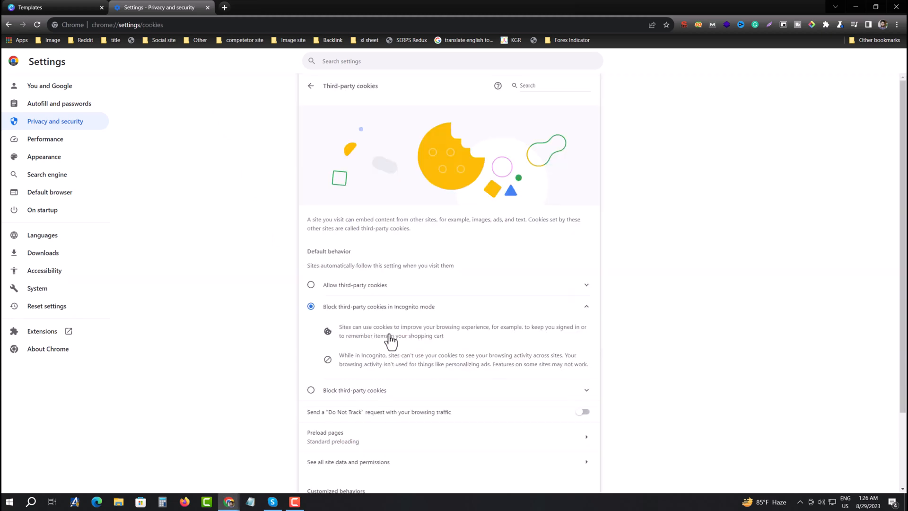
# Step: Open 'See all site data and permissions' to list every site's stored data
pyautogui.scroll(-3)
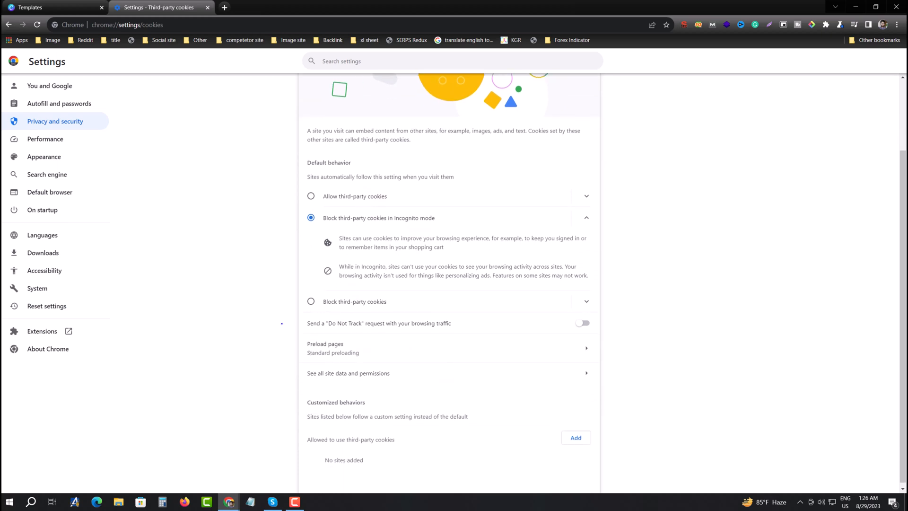
pyautogui.moveTo(293, 364); pyautogui.dragTo(427, 386)
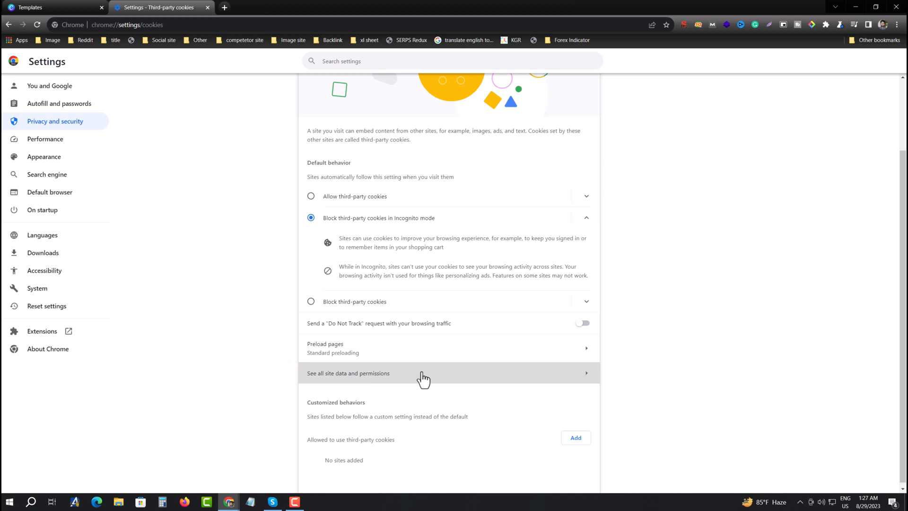
pyautogui.click(348, 373)
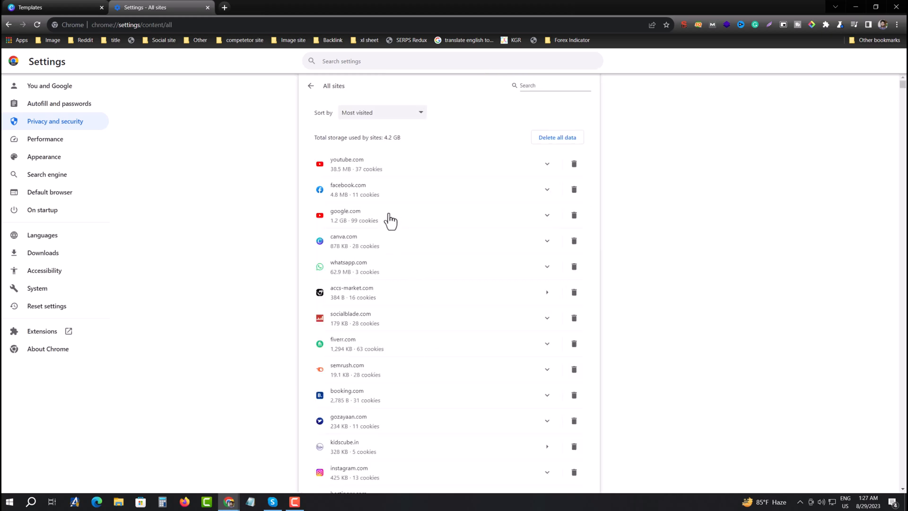
pyautogui.scroll(-3)
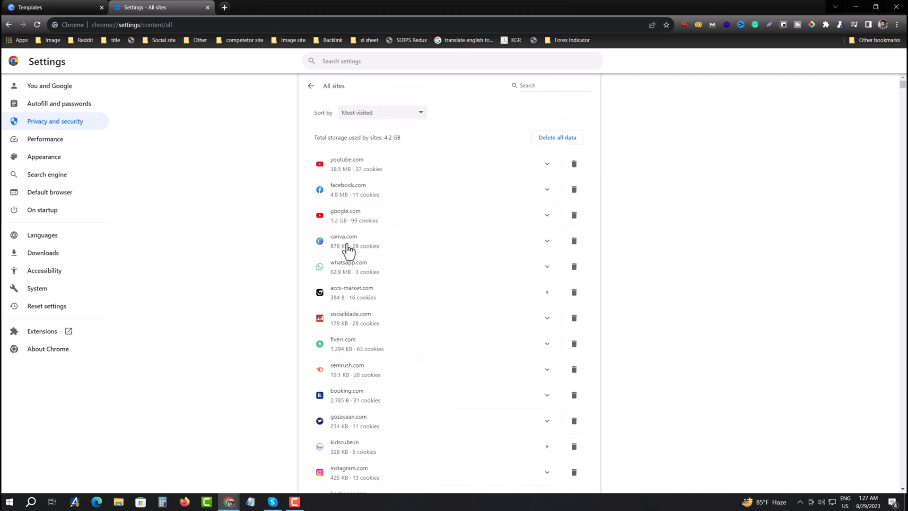
pyautogui.moveTo(350, 258)
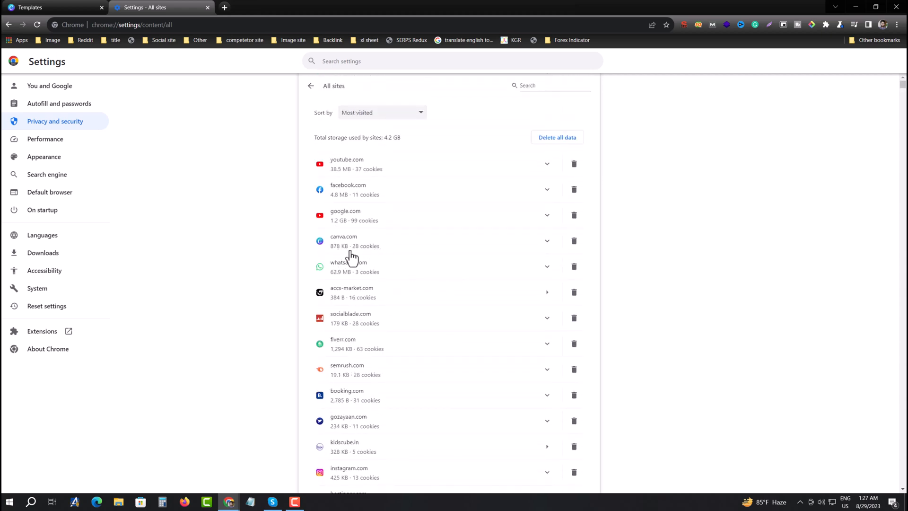
pyautogui.moveTo(378, 256)
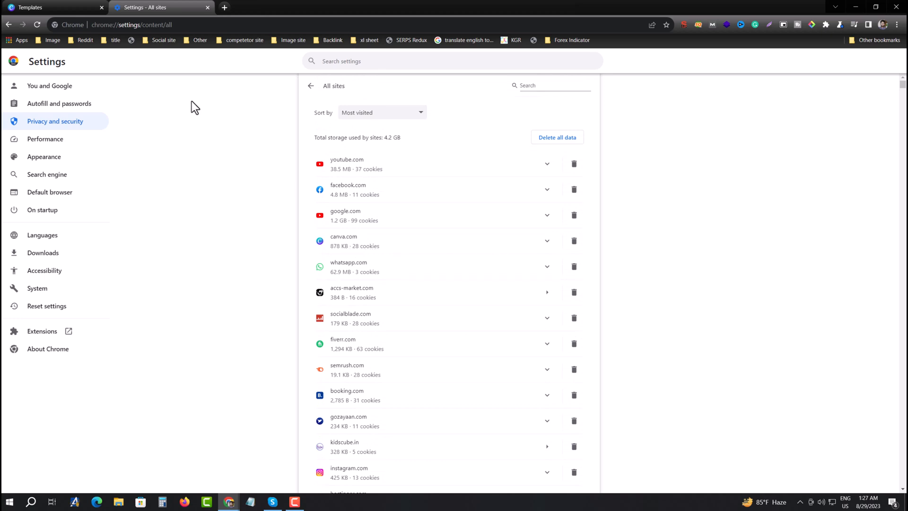
pyautogui.click(134, 24)
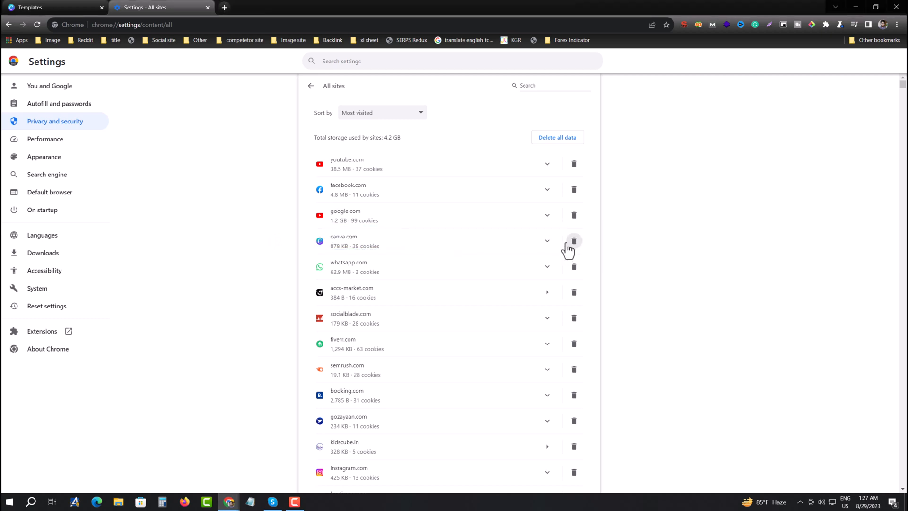
# Step: Delete canva.com's stored data and cookies, then return to the Canva templates tab
pyautogui.click(574, 241)
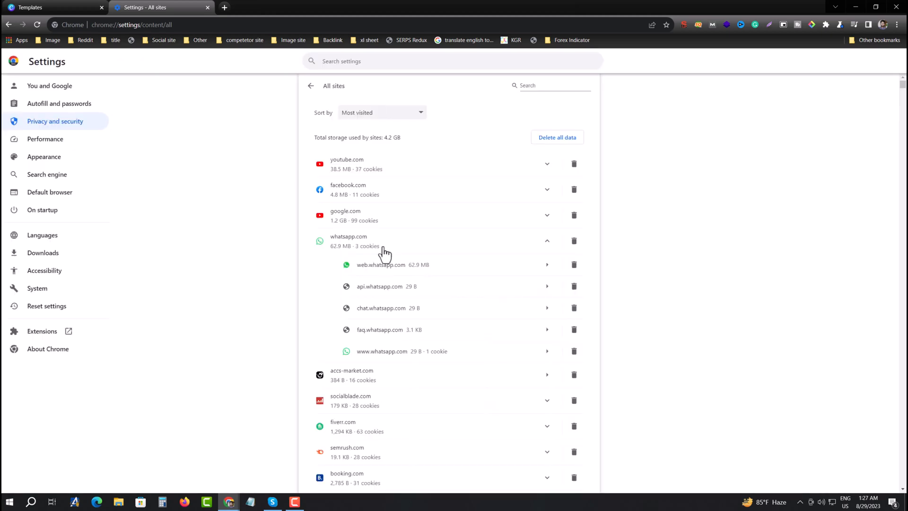
pyautogui.click(52, 7)
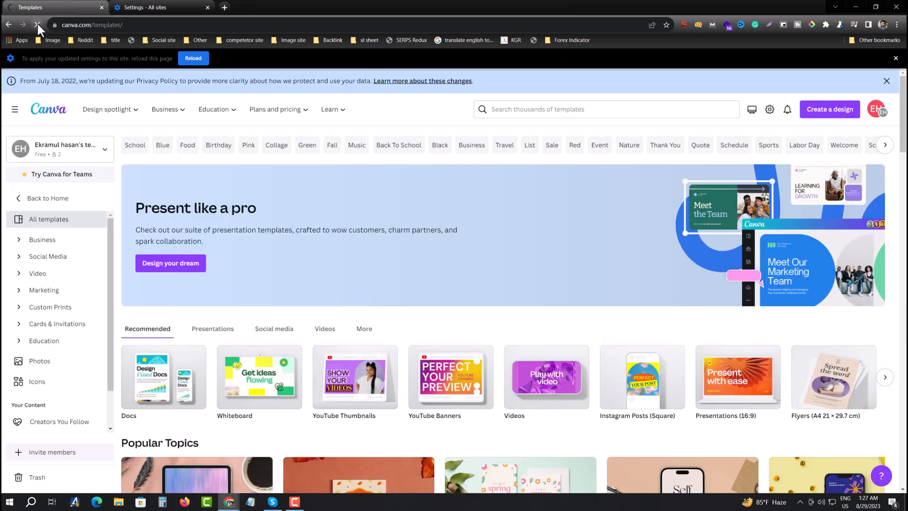
# Step: Reload Canva to see the logged-out templates page, then log back in
pyautogui.click(37, 24)
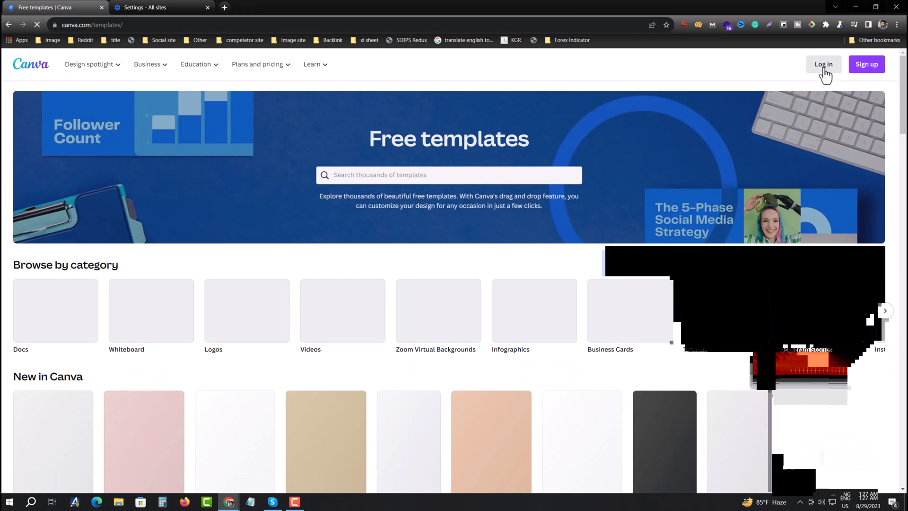
pyautogui.click(823, 64)
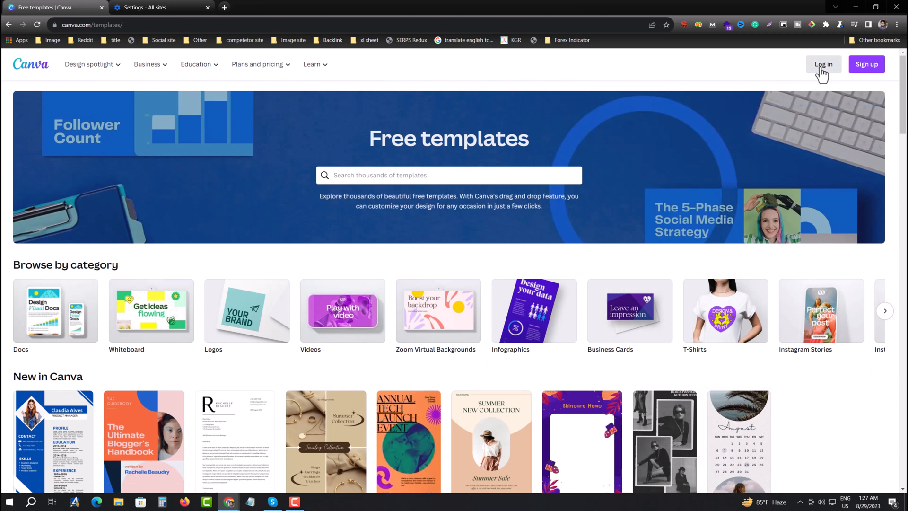
pyautogui.click(823, 64)
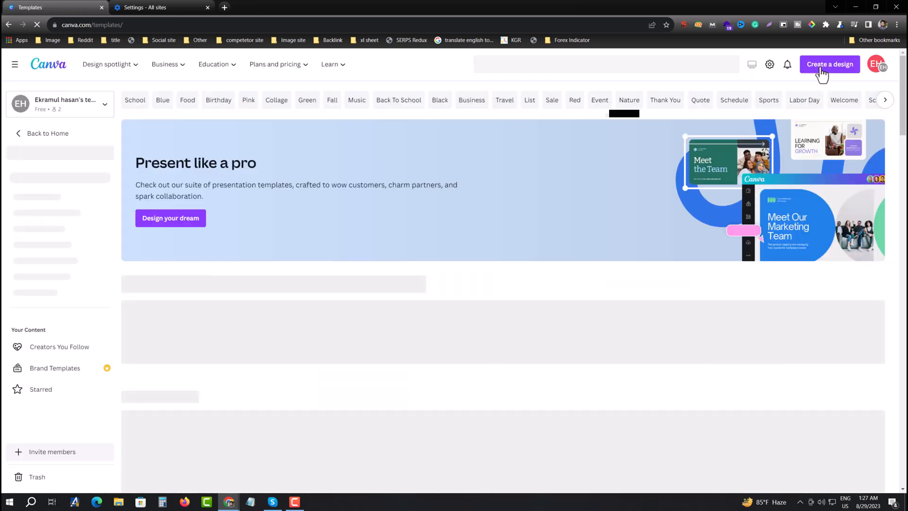